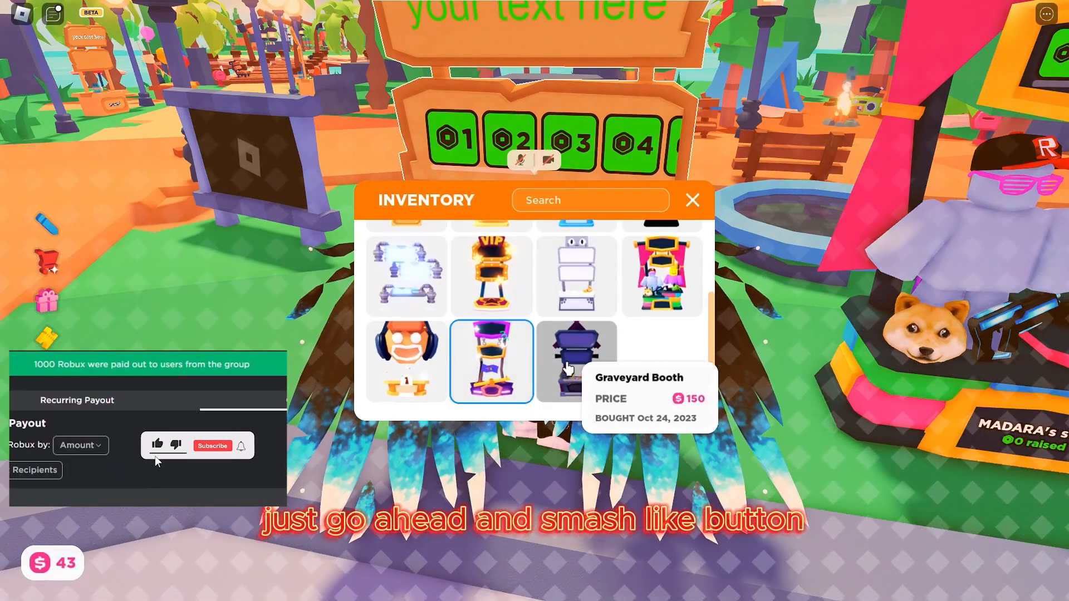
# Step: Equip the Graveyard Booth from the PLS DONATE inventory and close the inventory window
pyautogui.click(212, 446)
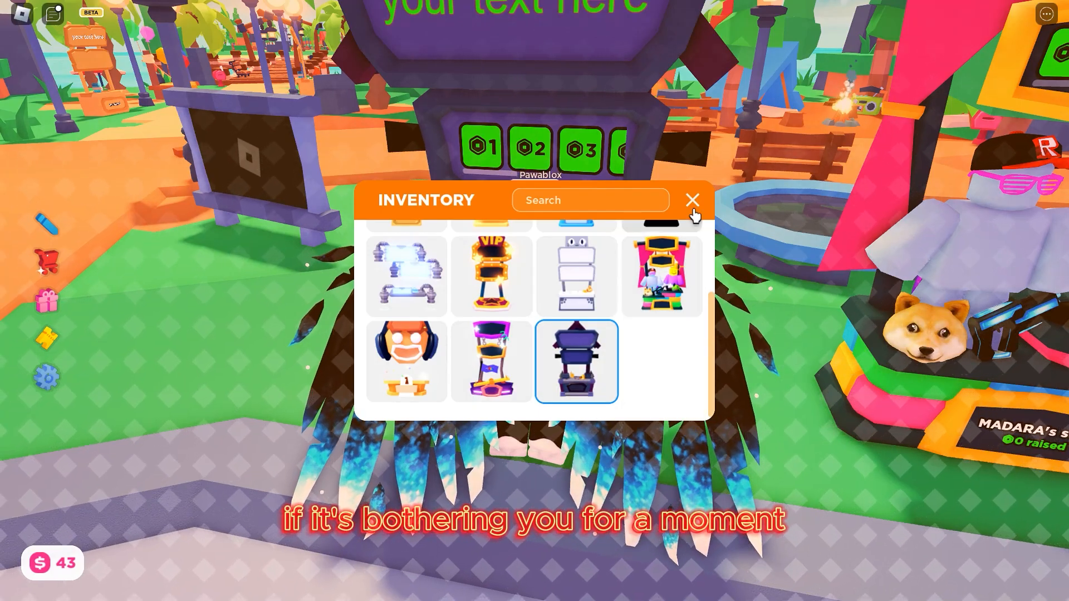
pyautogui.click(692, 200)
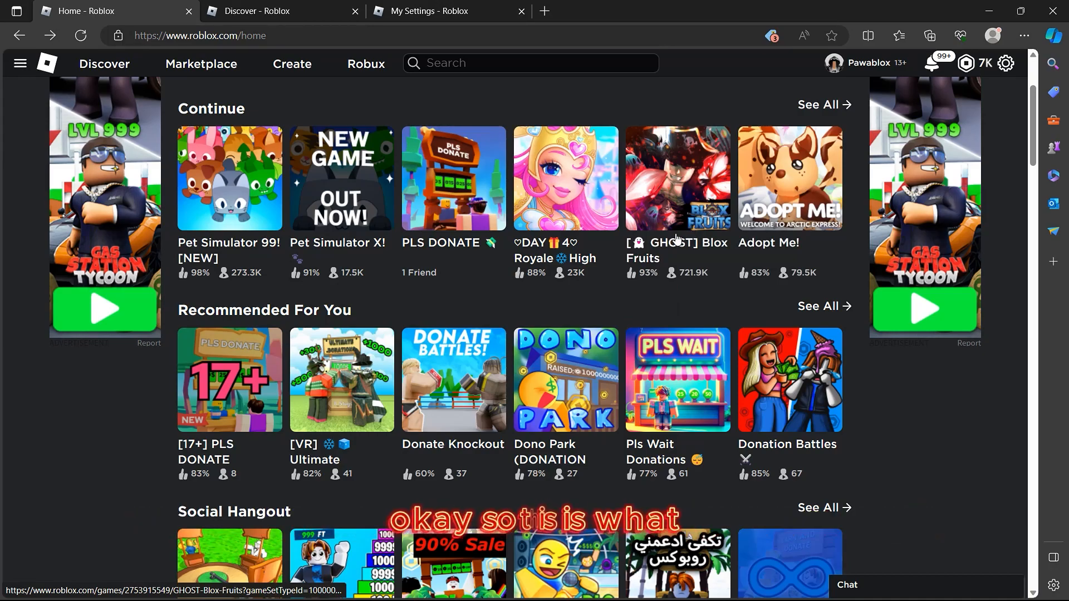
# Step: Move from the Roblox home and Discover pages to the My Settings Parental Controls page
pyautogui.scroll(-3)
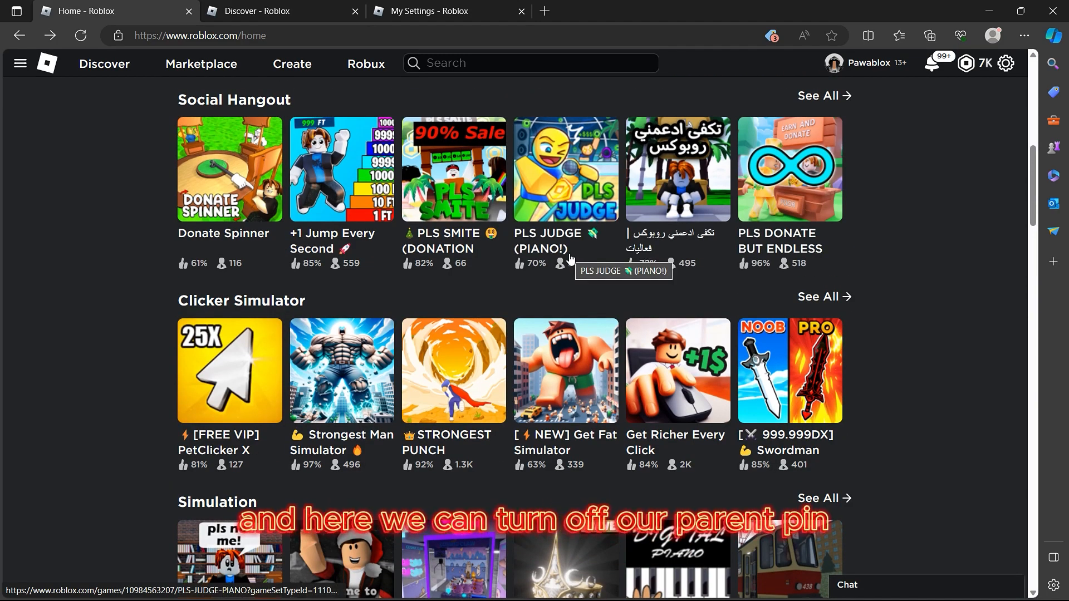
pyautogui.click(276, 10)
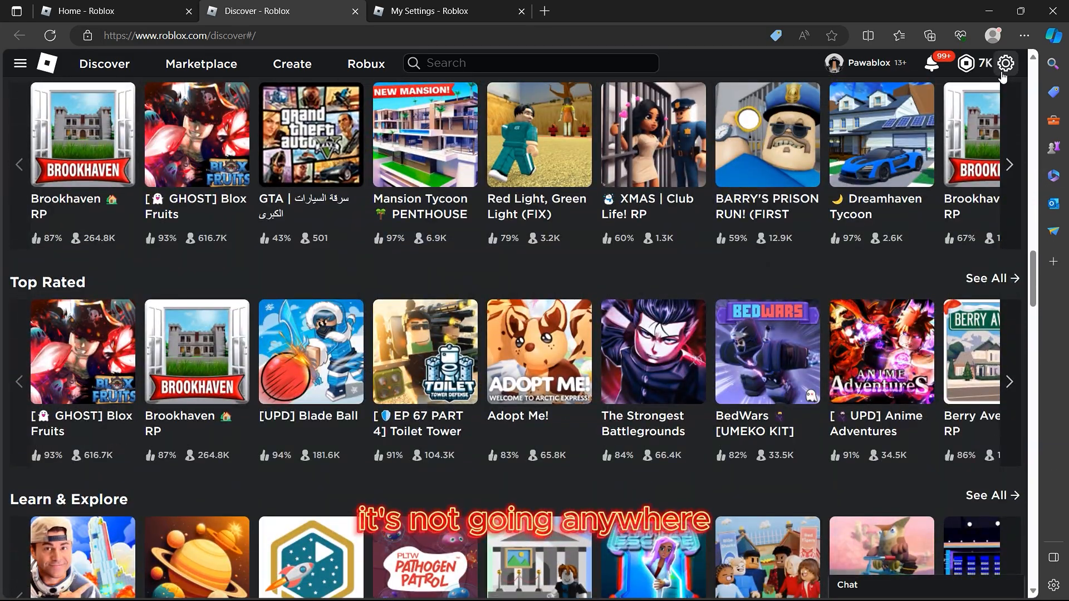
pyautogui.click(1006, 62)
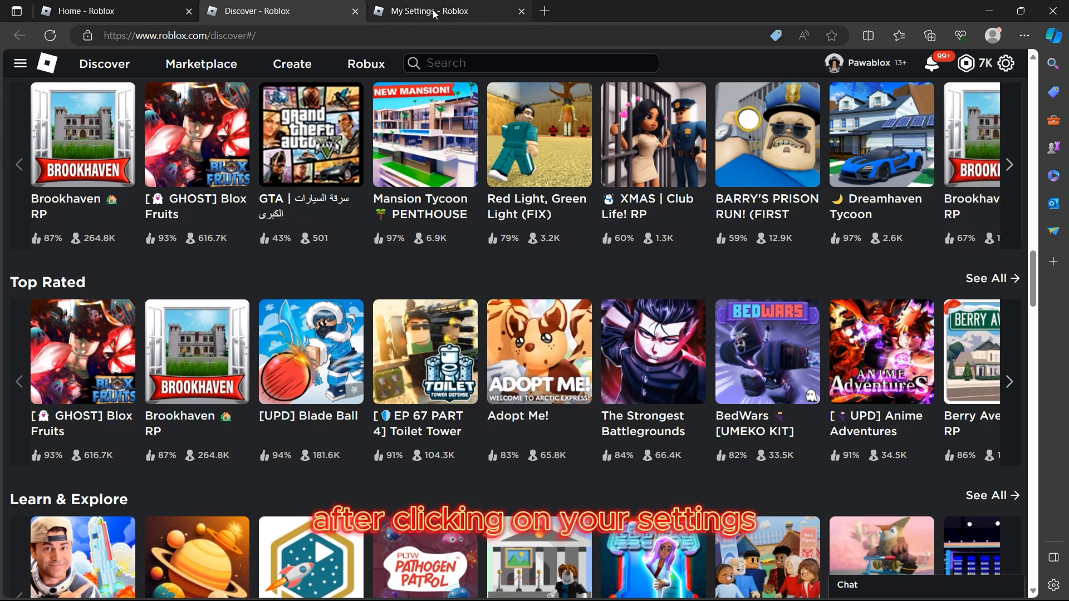
pyautogui.click(222, 296)
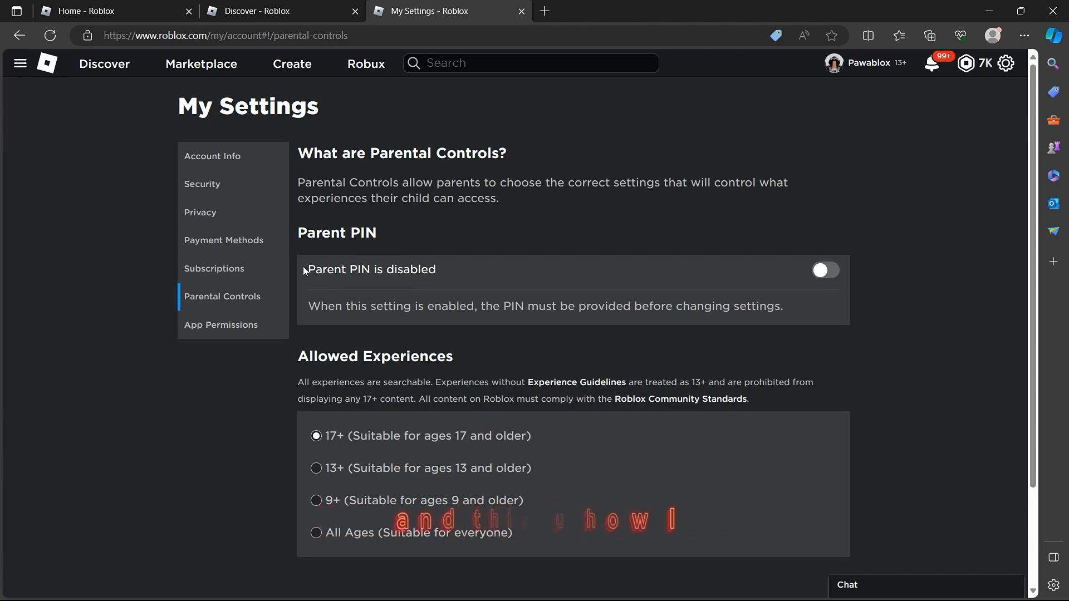
# Step: Switch on the Parent PIN toggle to bring up the 4-digit Add PIN dialog
pyautogui.doubleClick(372, 270)
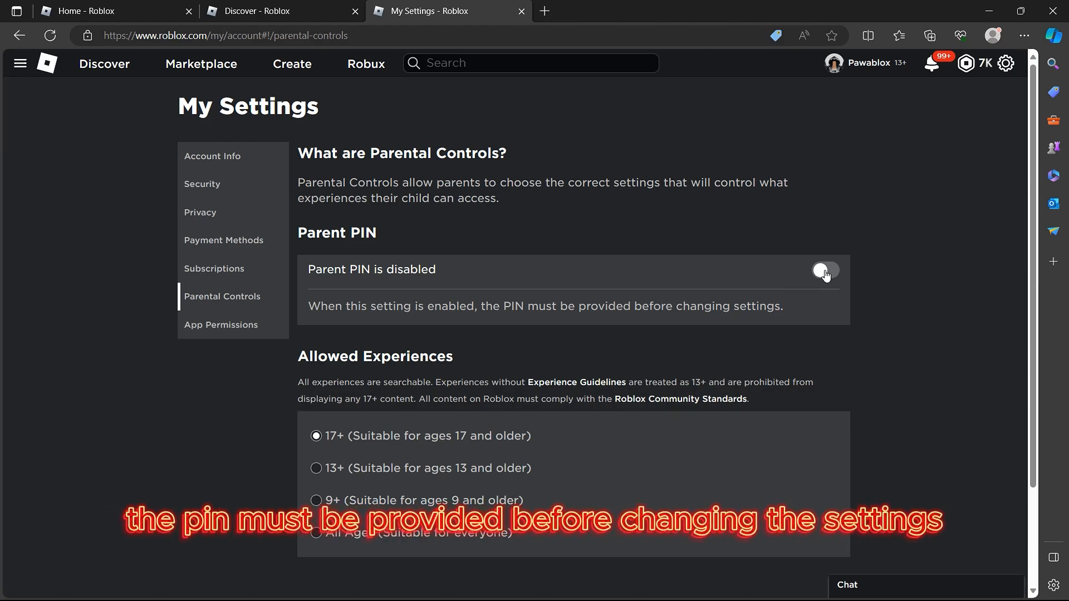
pyautogui.click(825, 270)
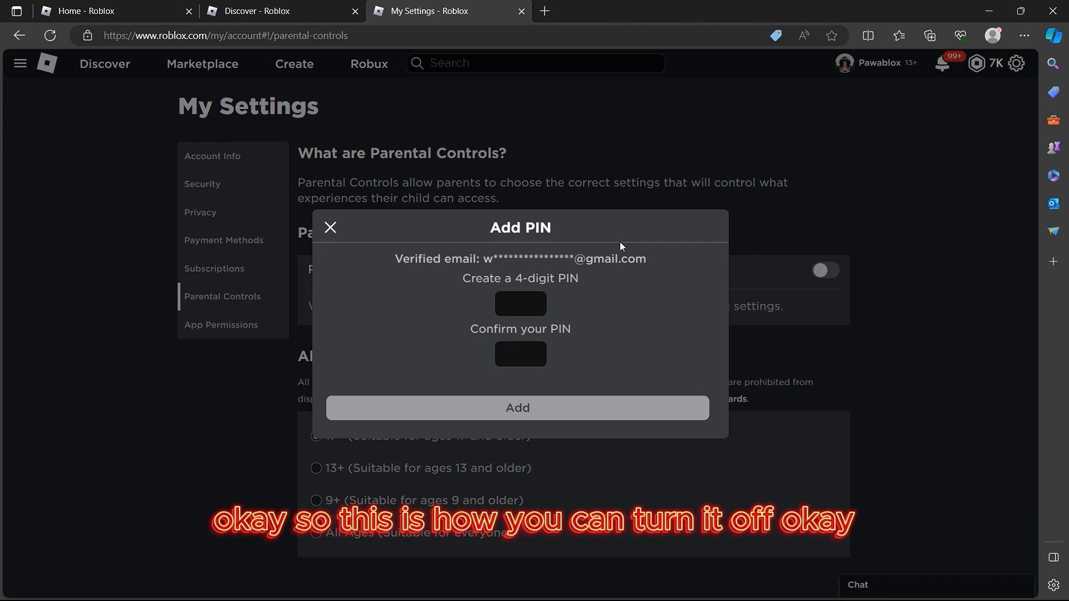
pyautogui.click(520, 304)
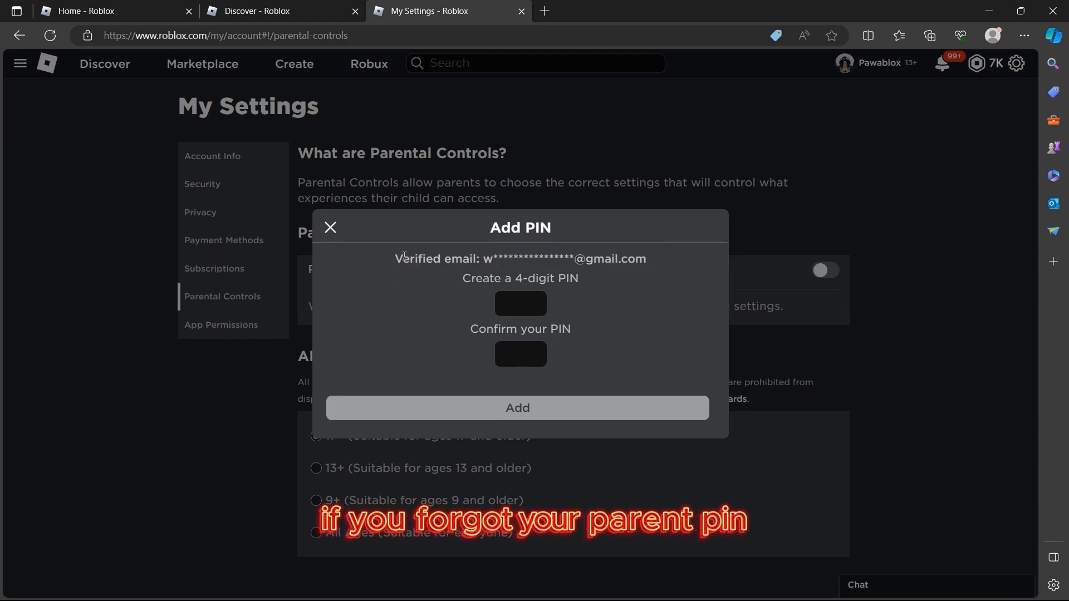
pyautogui.moveTo(394, 258); pyautogui.dragTo(634, 259)
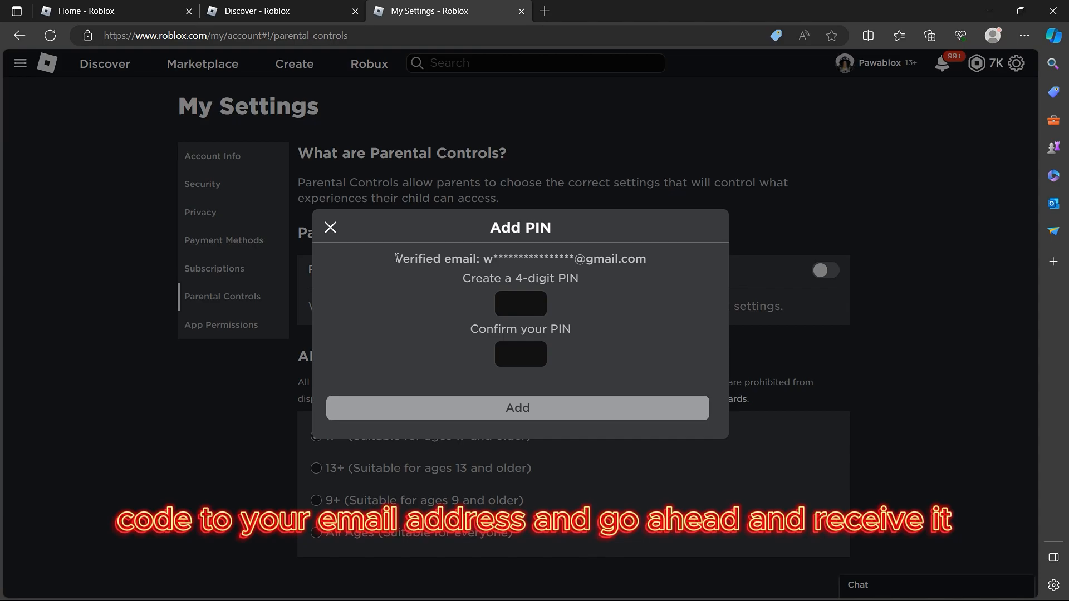
pyautogui.moveTo(395, 259); pyautogui.dragTo(641, 259)
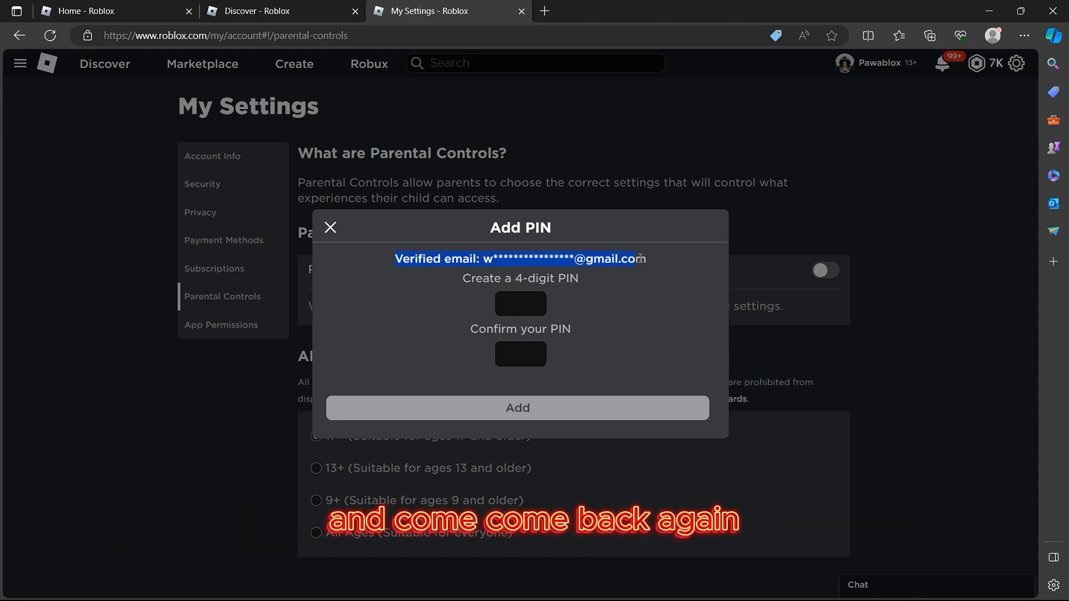